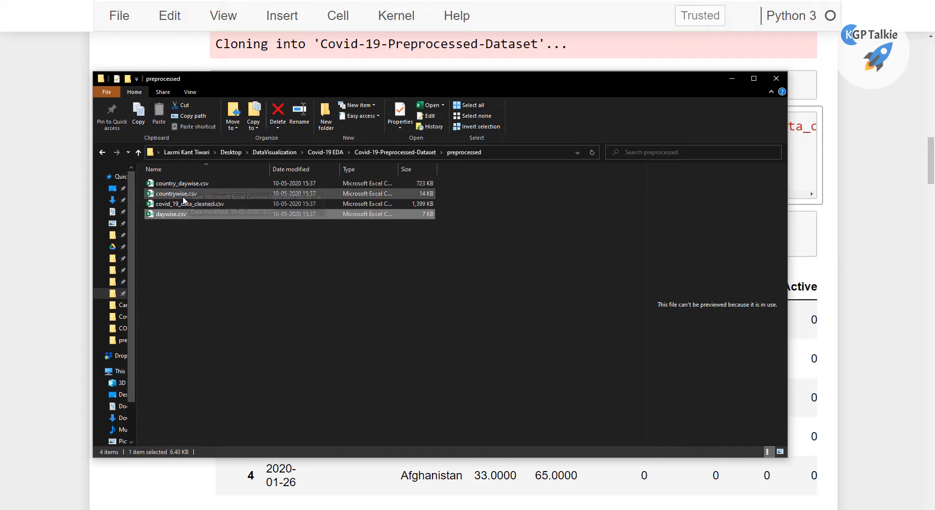
# Review the four preprocessed CSV files in File Explorer and return to the notebook
pyautogui.click(777, 78)
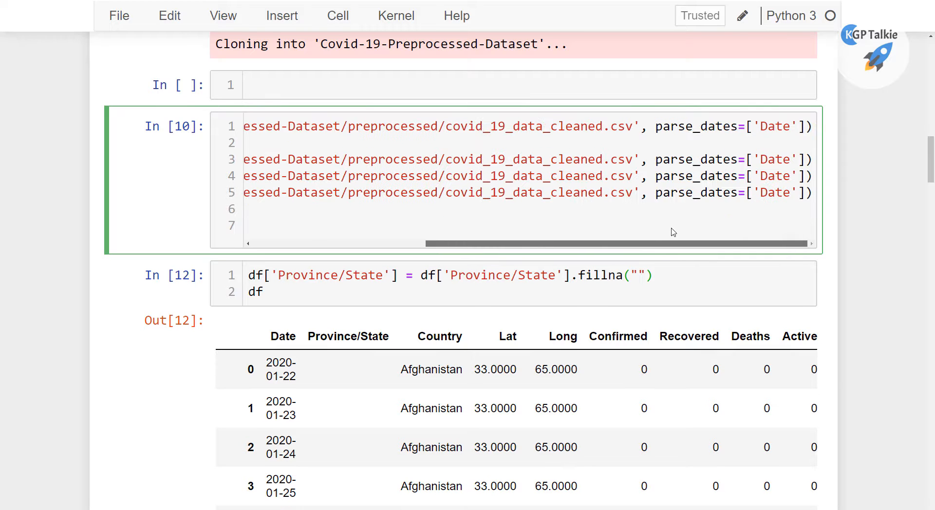
# Point read_csv lines 3–5 at country_daywise.csv, countrywise.csv and daywise.csv
pyautogui.doubleClick(608, 159)
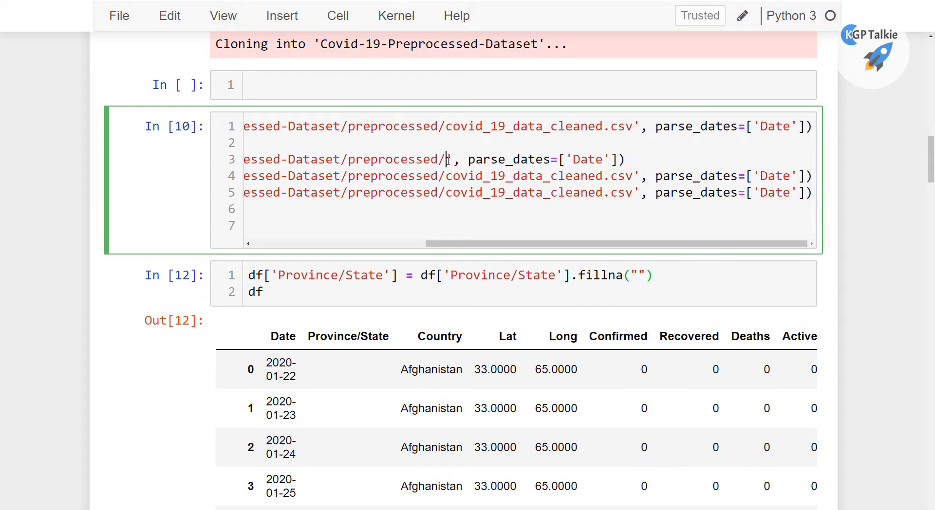
pyautogui.write('cou')
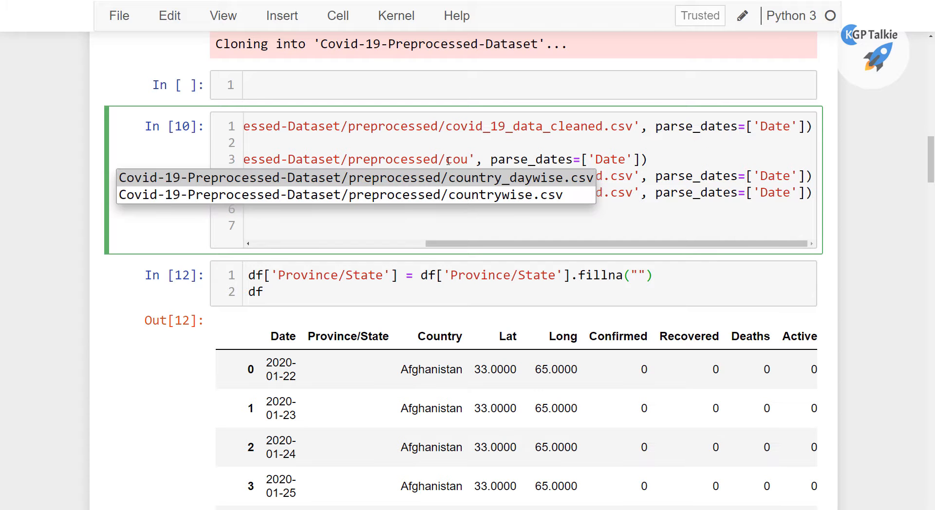
pyautogui.click(356, 178)
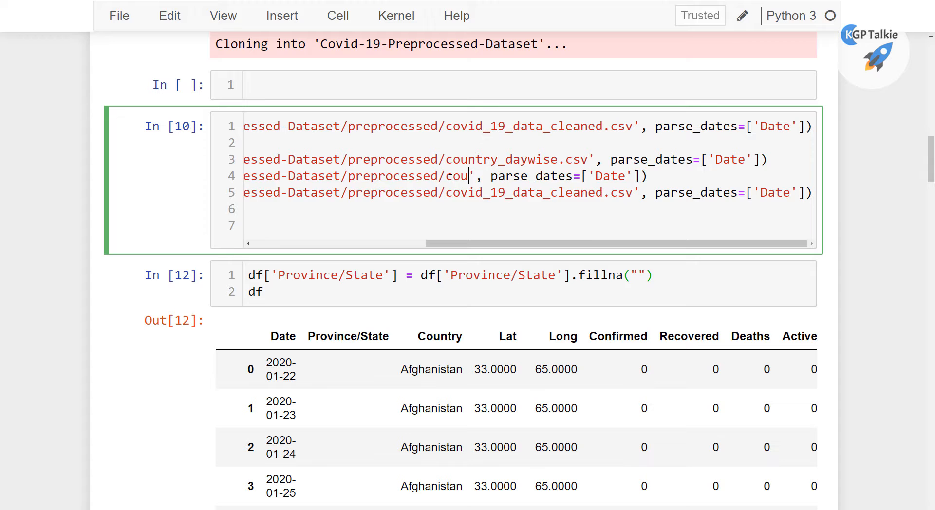
pyautogui.write('ntrywise.csv')
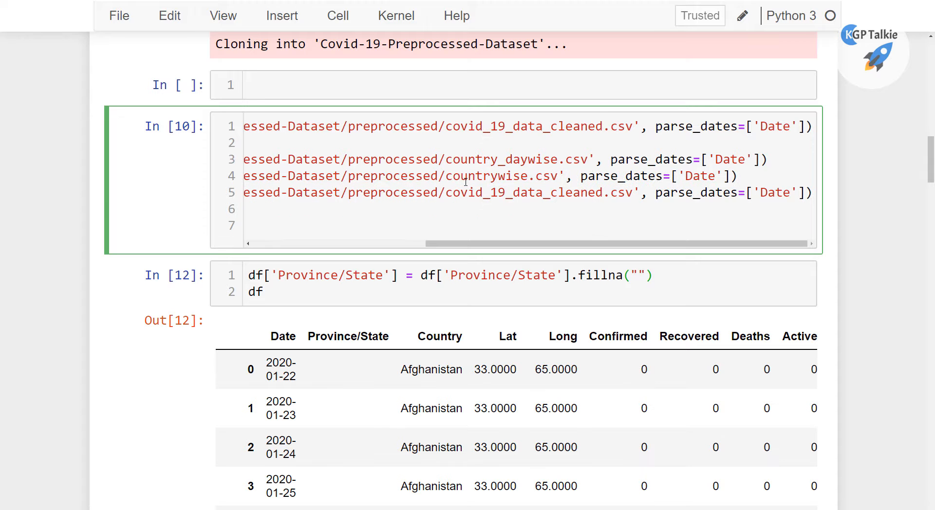
pyautogui.doubleClick(650, 176)
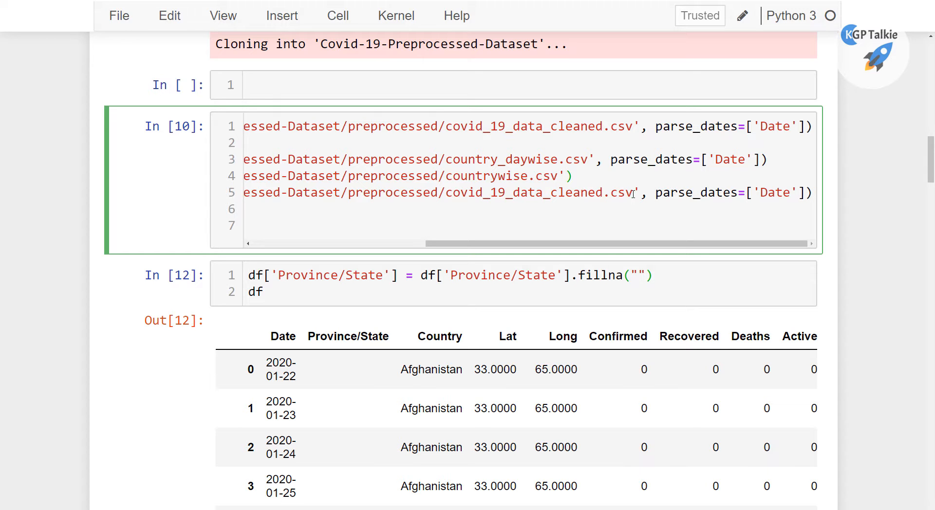
pyautogui.doubleClick(539, 193)
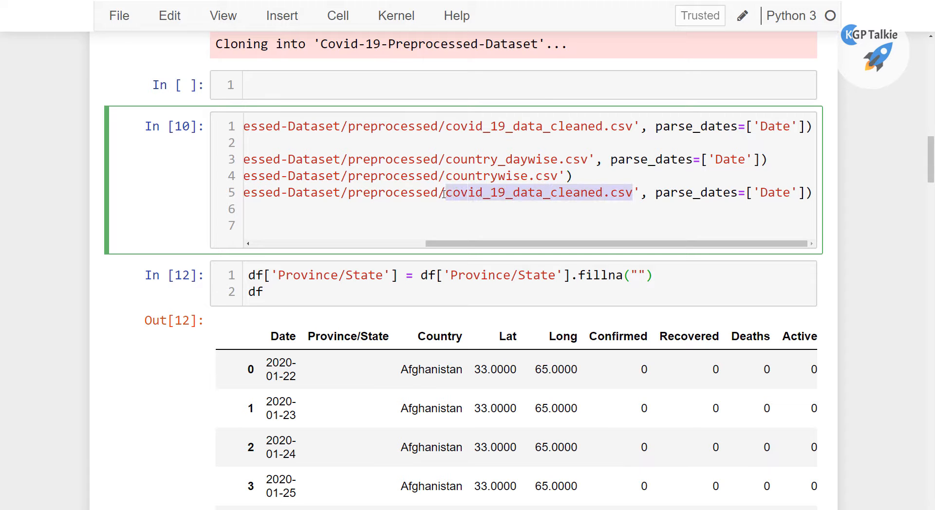
pyautogui.write('da')
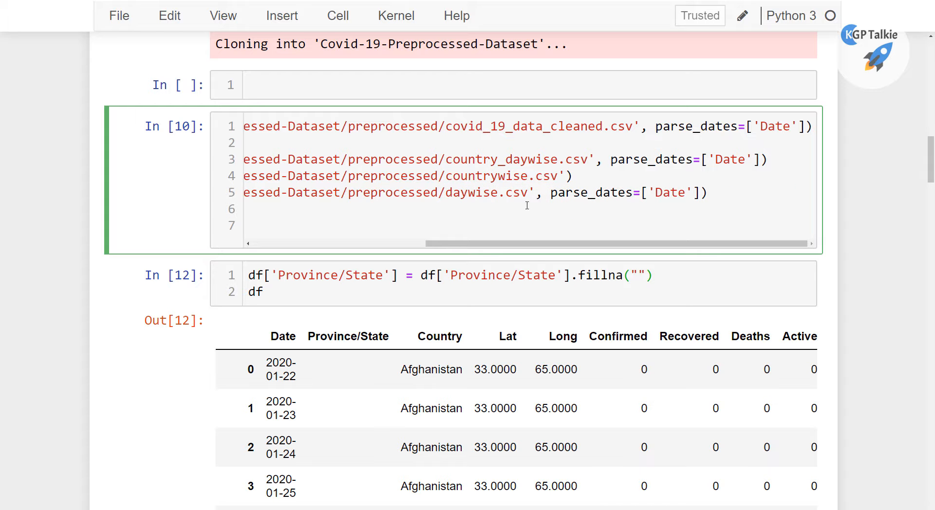
pyautogui.hscroll(-3)
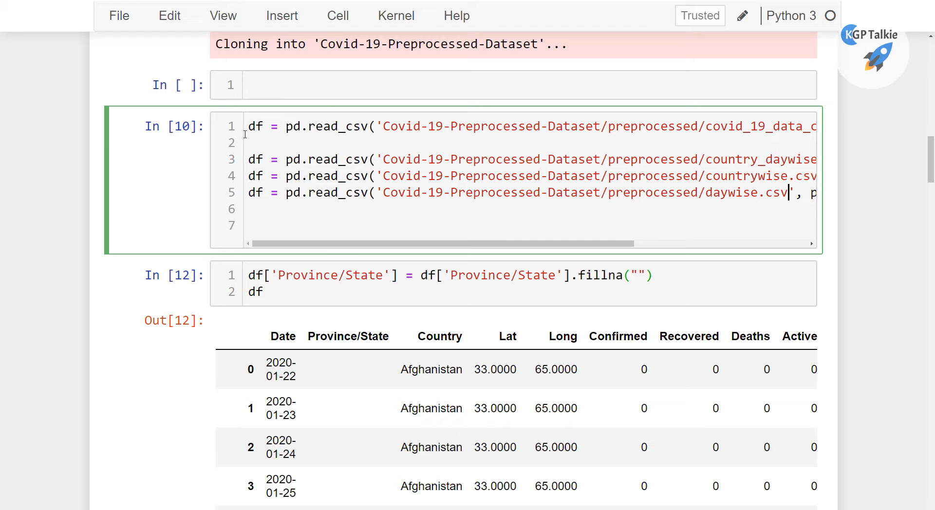
# Rename the variables to country_daywise, countywise and daywise and run the loading cell
pyautogui.doubleClick(254, 158)
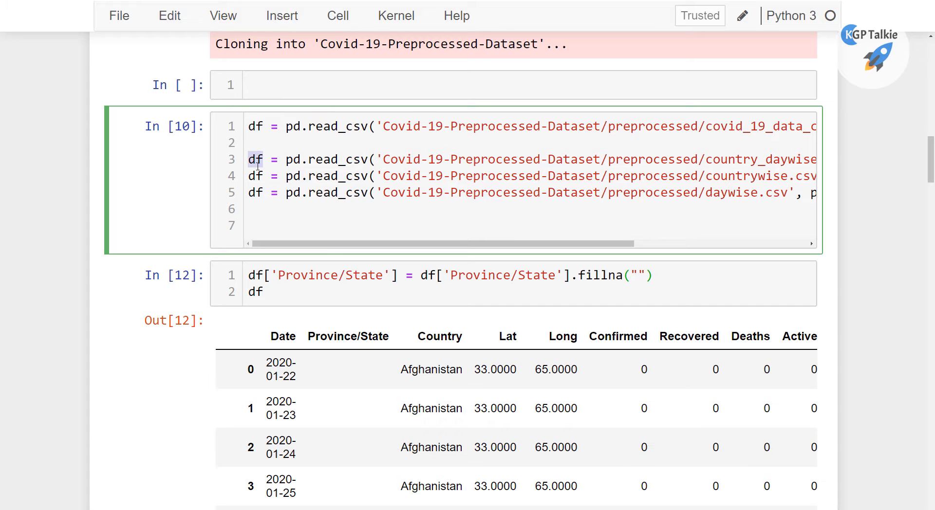
pyautogui.write('country_daywise')
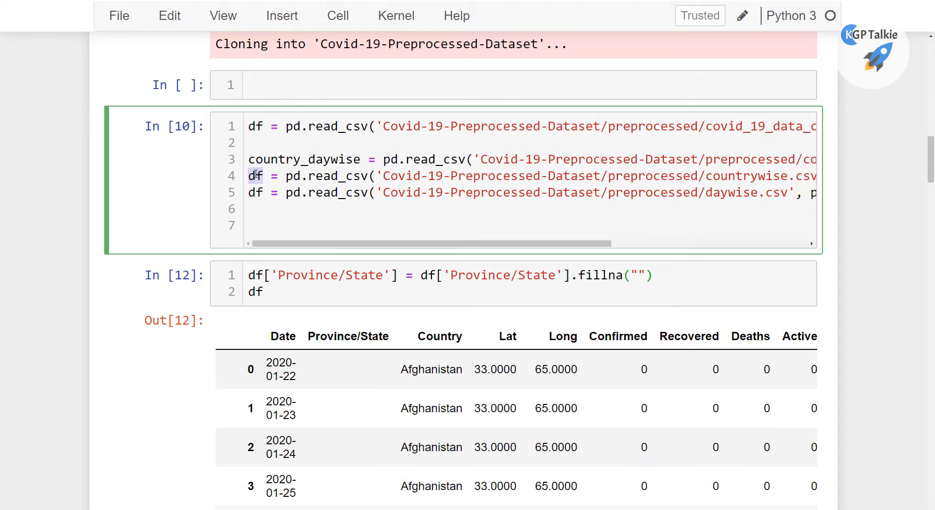
pyautogui.write('coiunt')
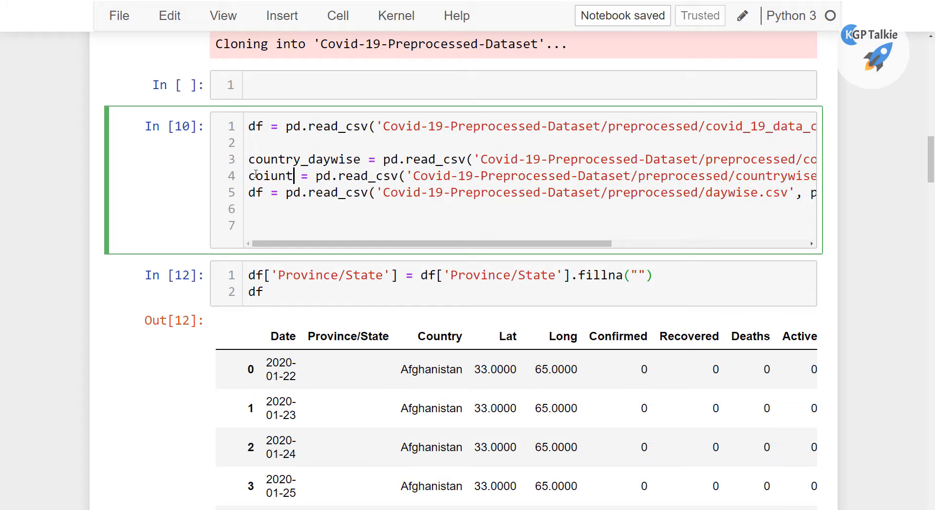
pyautogui.press('BackSpace')
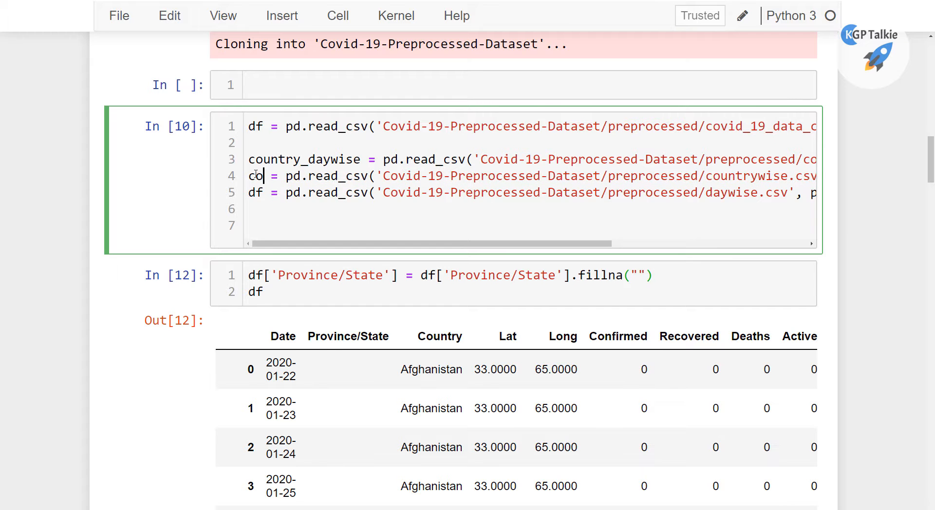
pyautogui.write('untry')
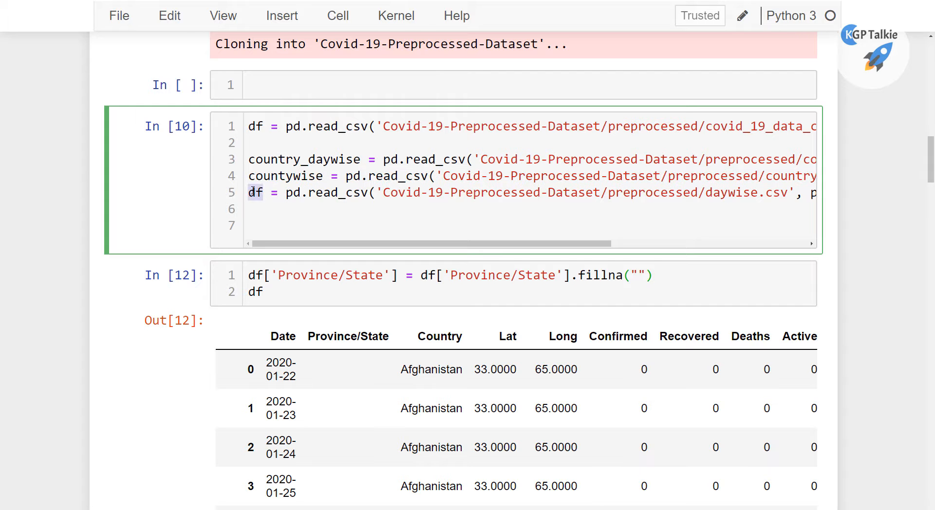
pyautogui.write('ay')
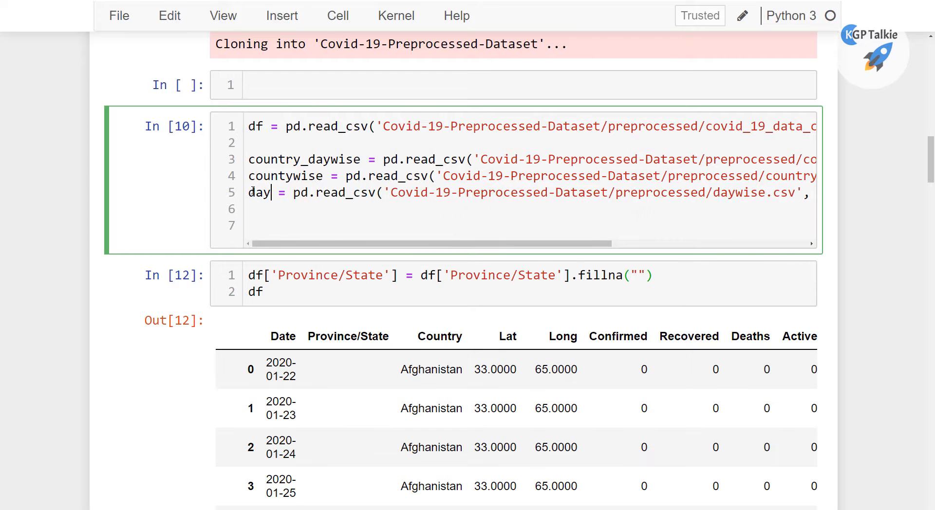
pyautogui.write('wise')
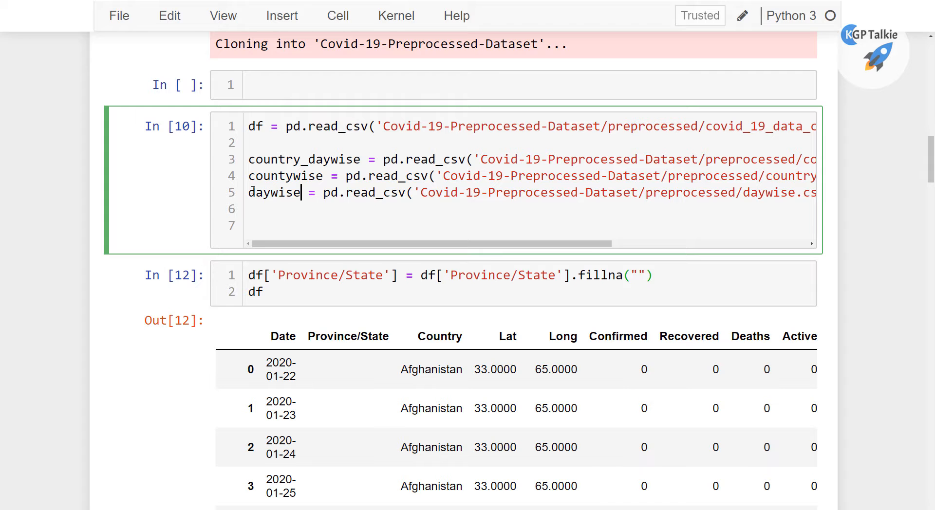
pyautogui.scroll(-3)
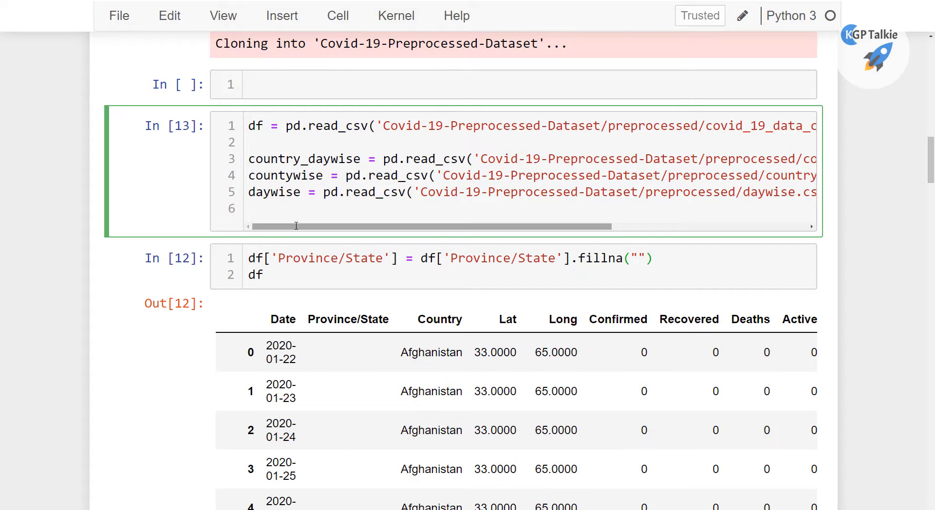
# Change the fillna cell's final df to df.head() and rerun it to show five rows
pyautogui.click(269, 274)
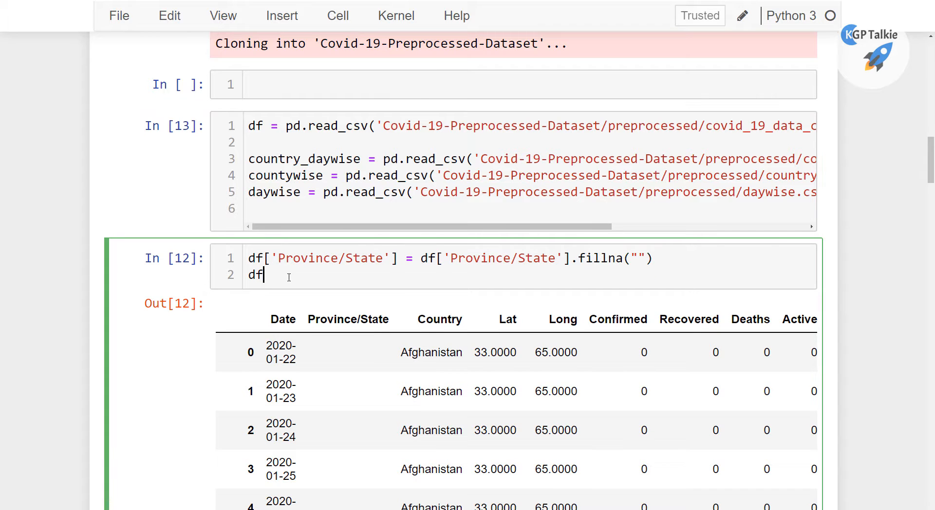
pyautogui.write('.head()')
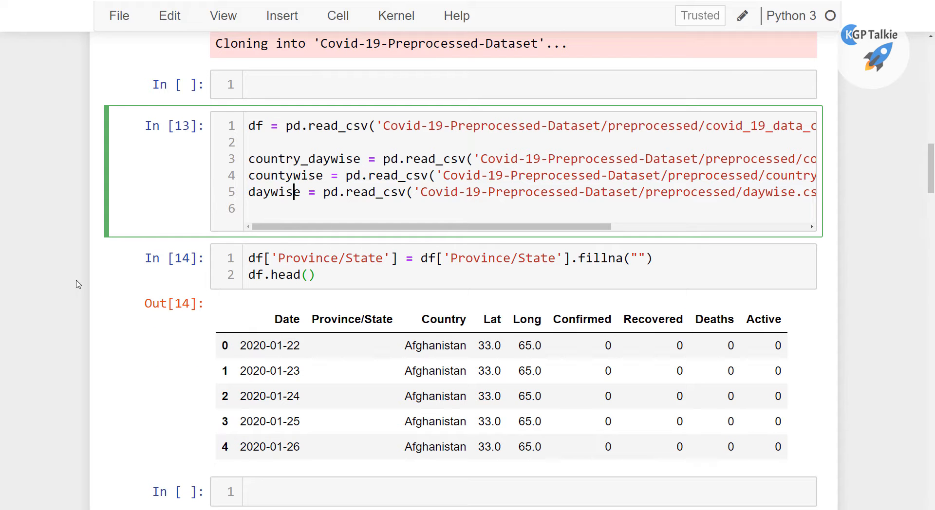
pyautogui.scroll(-3)
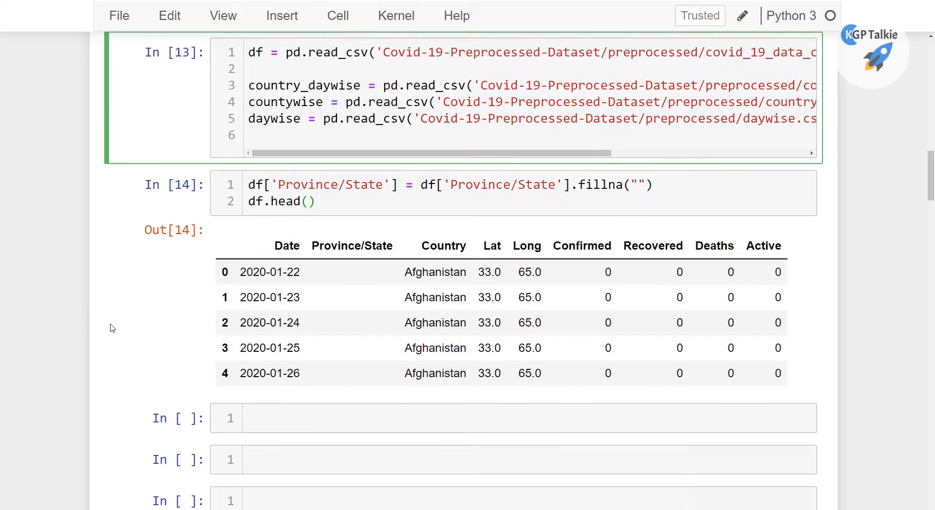
pyautogui.scroll(-3)
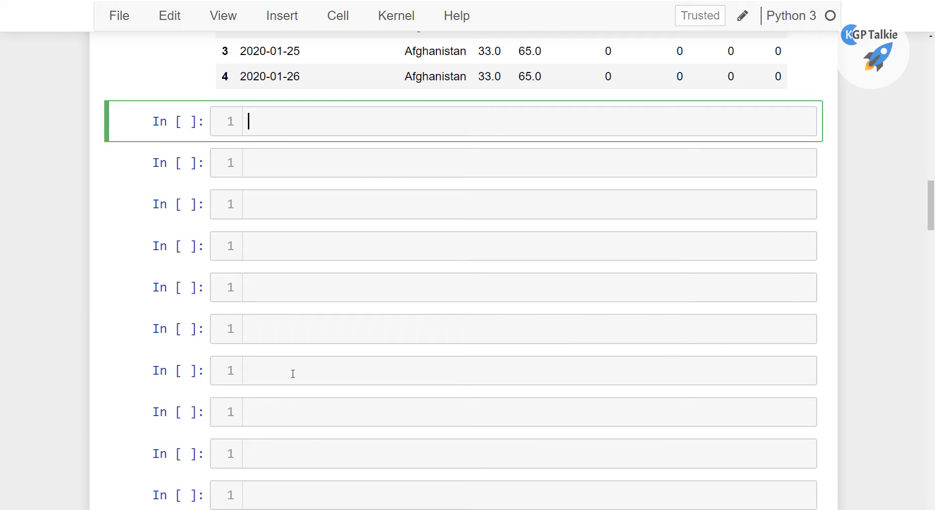
# Display the countywise, daywise and full df dataframes in successive cells
pyautogui.write('country_daywise')
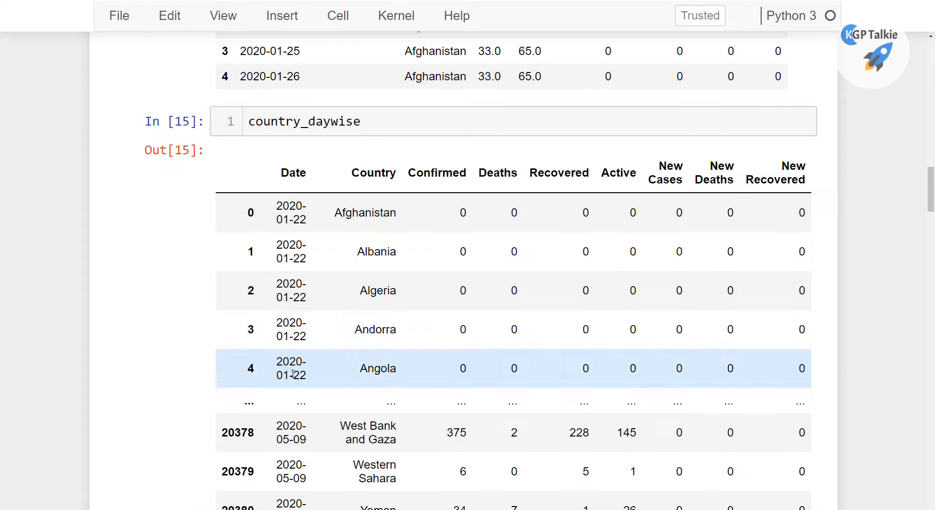
pyautogui.moveTo(238, 332)
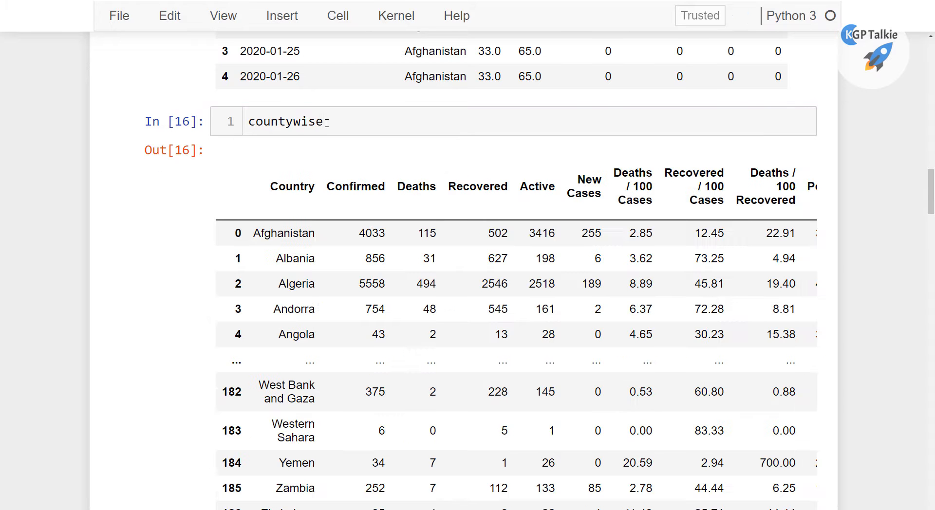
pyautogui.write('daywise')
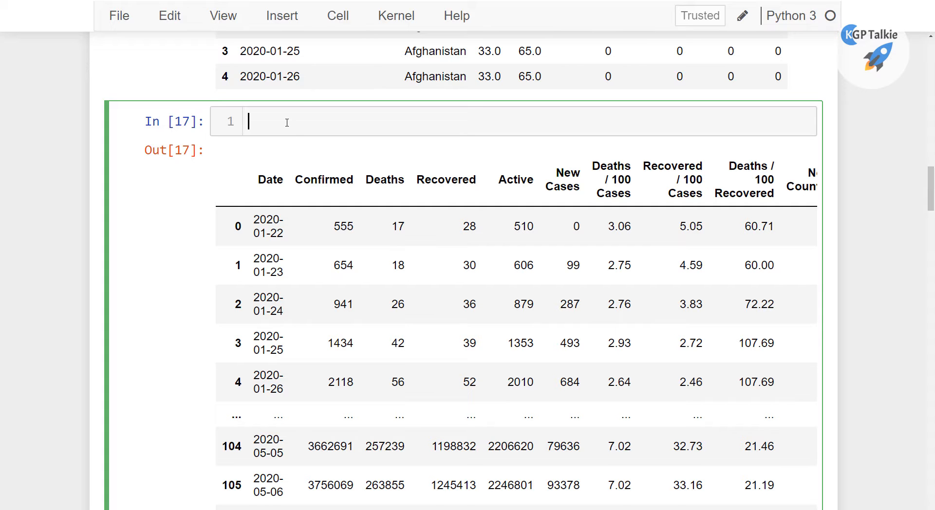
pyautogui.write('df')
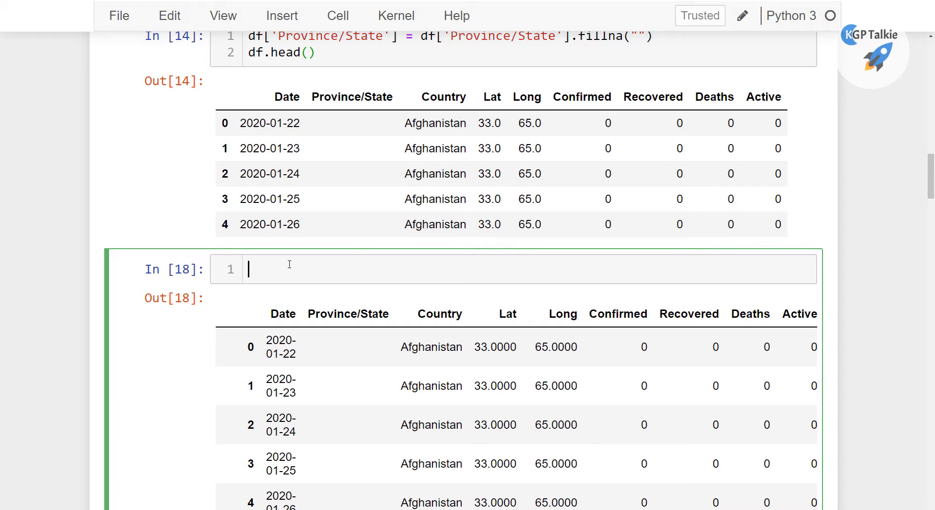
# Build confirmed = df.groupby('Date').sum()['Confirmed'].reset_index() and display confirmed
pyautogui.write('con')
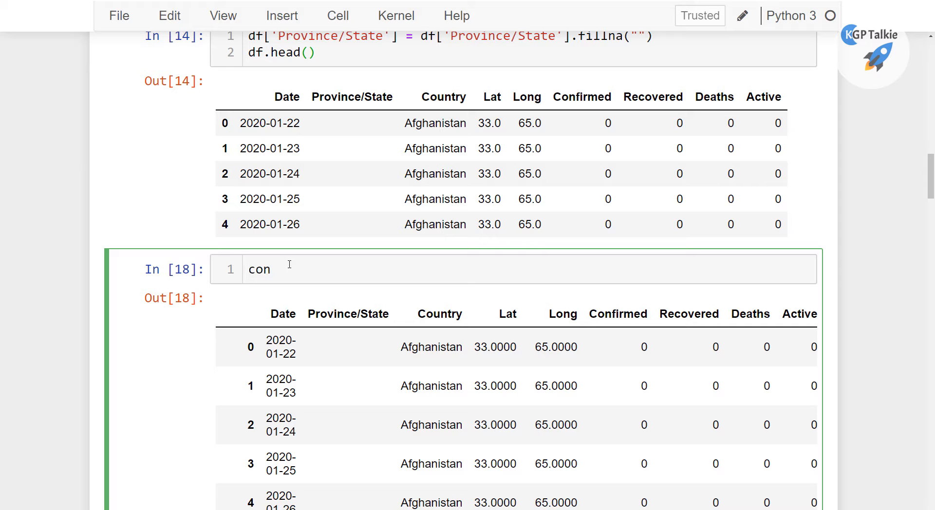
pyautogui.write('firmed')
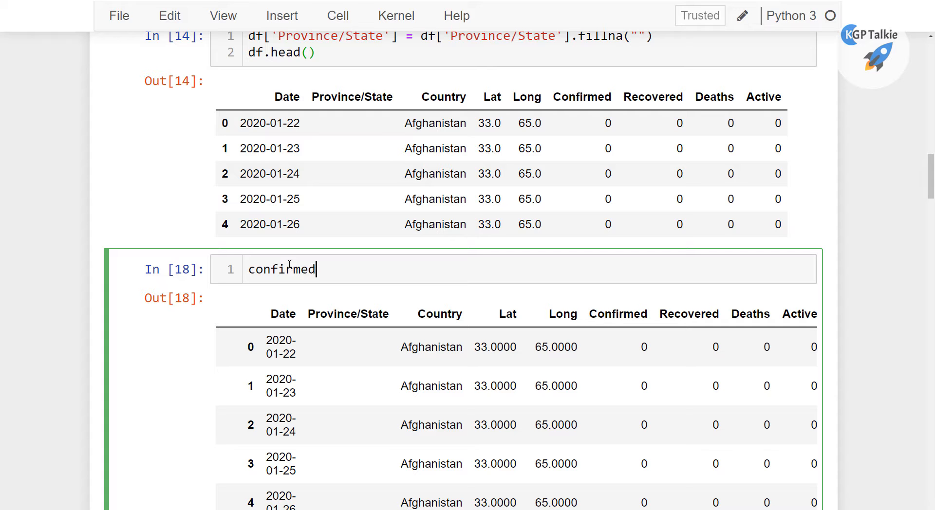
pyautogui.write('= df')
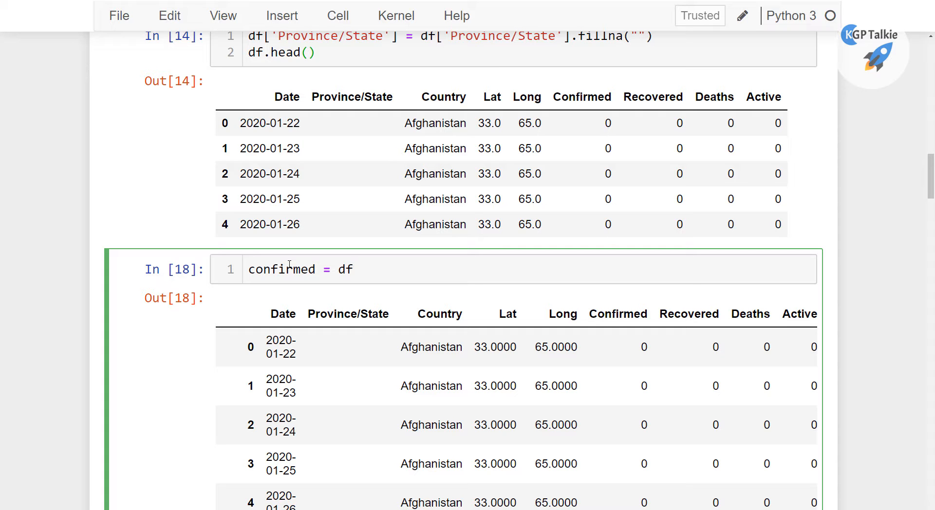
pyautogui.write('.gr')
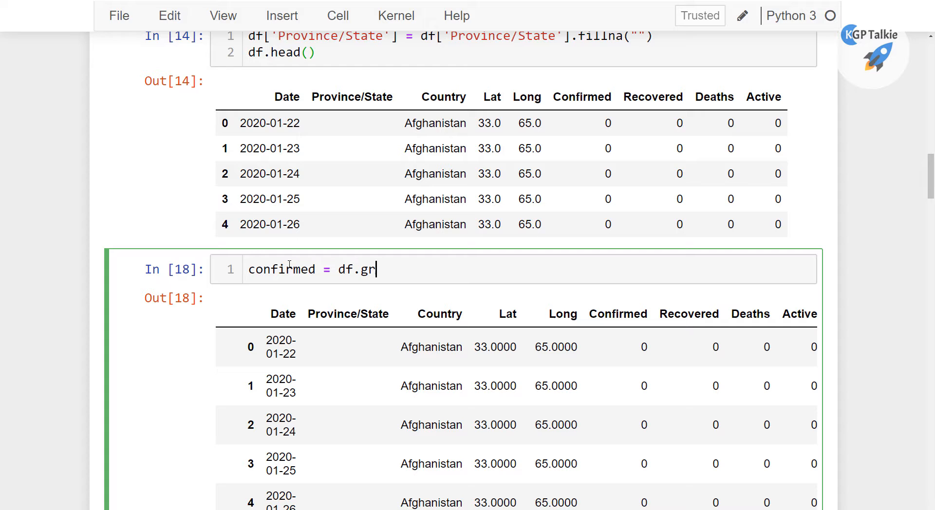
pyautogui.write('oupby')
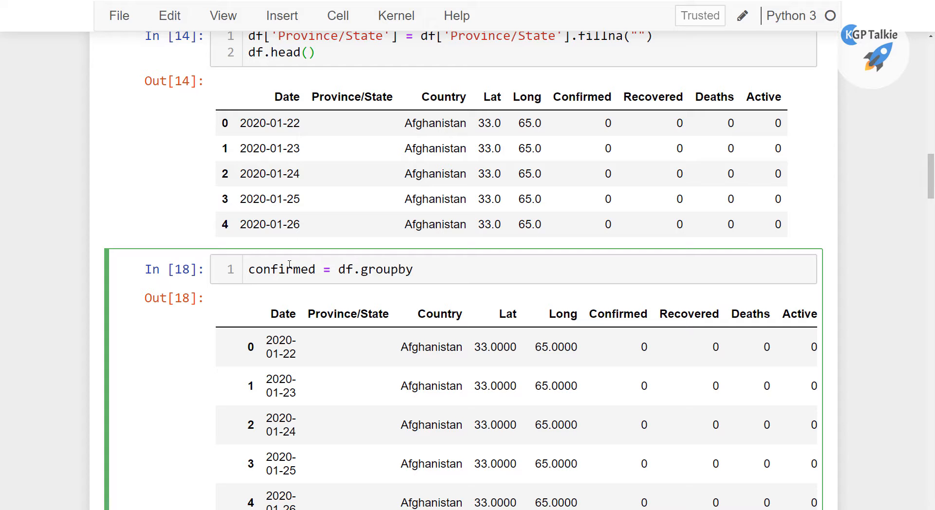
pyautogui.write("('')")
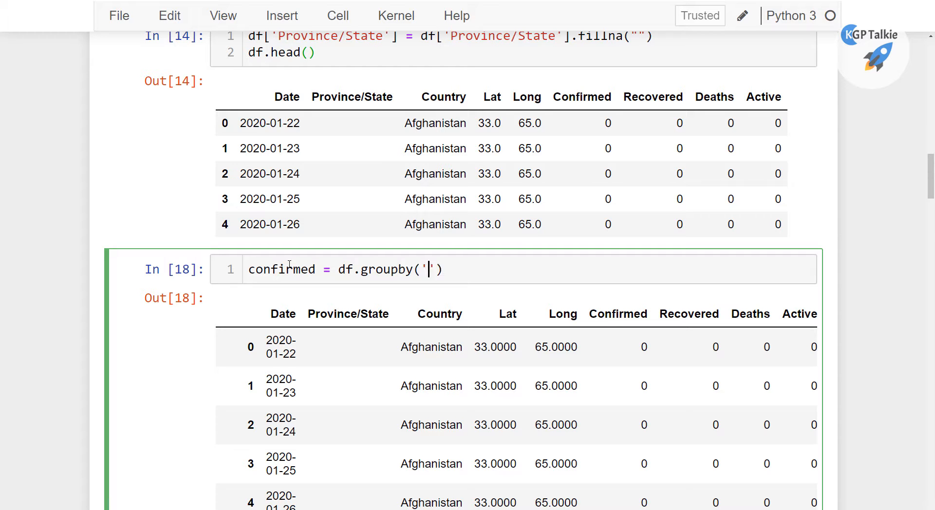
pyautogui.write('Date')
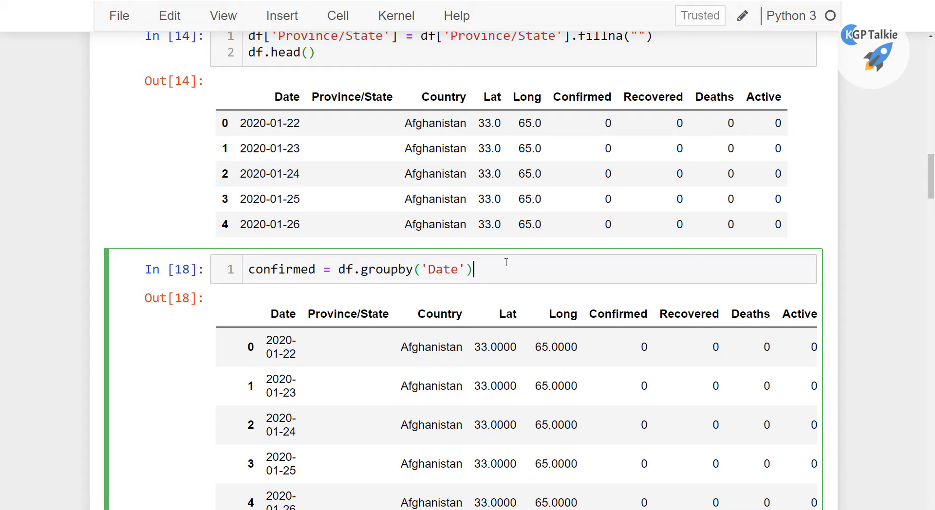
pyautogui.write('.')
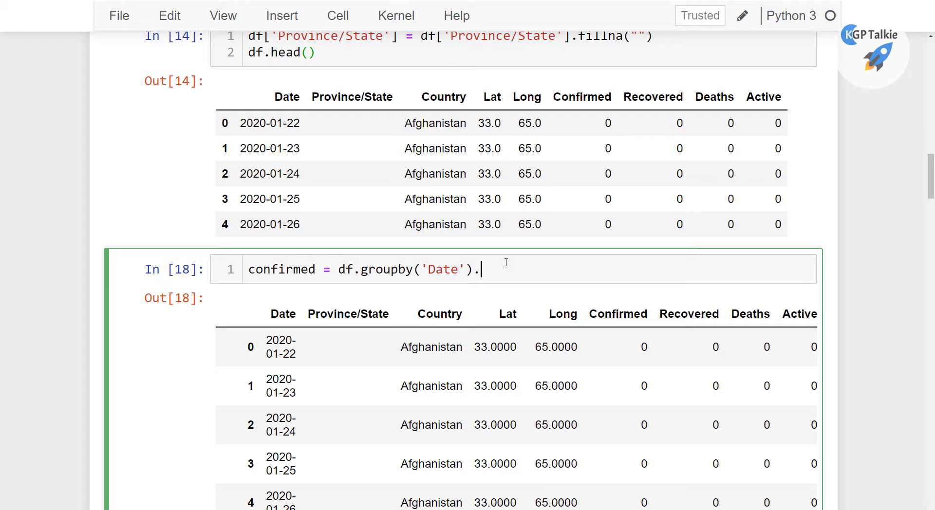
pyautogui.write('su')
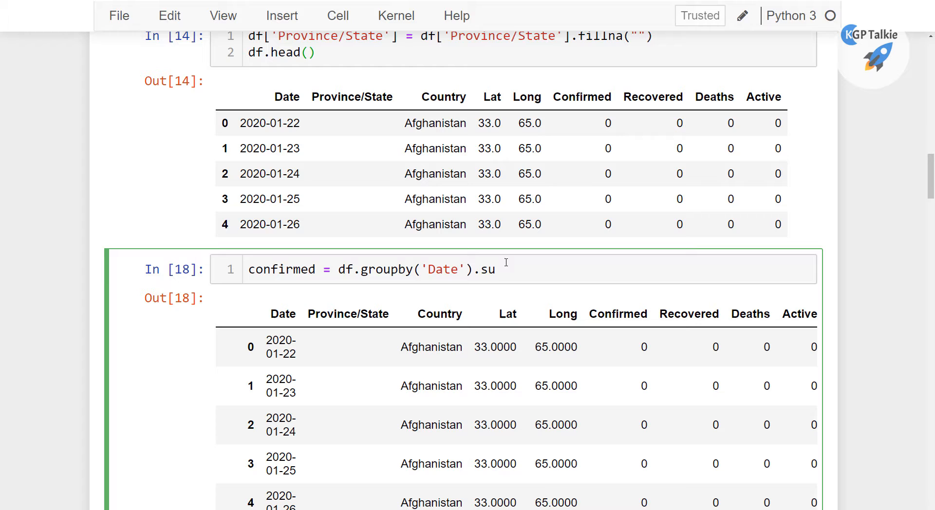
pyautogui.write('m()')
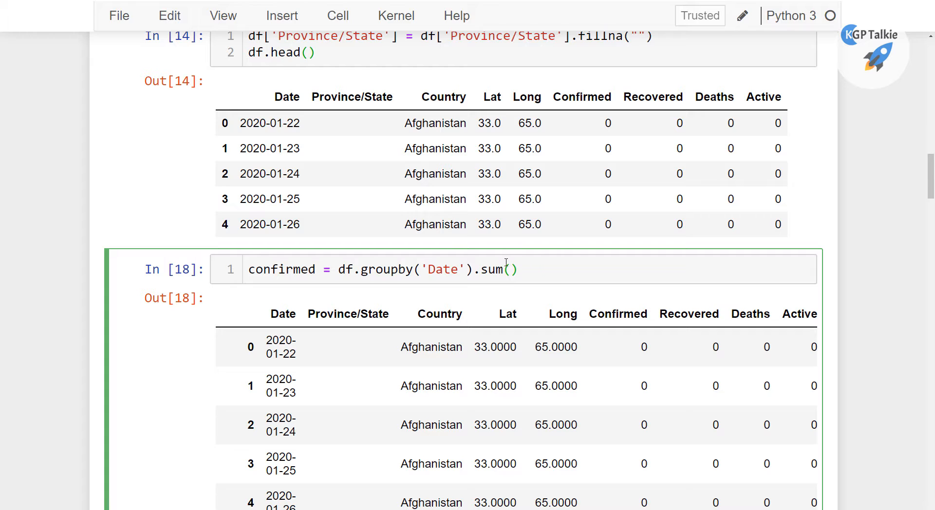
pyautogui.write("['Con']")
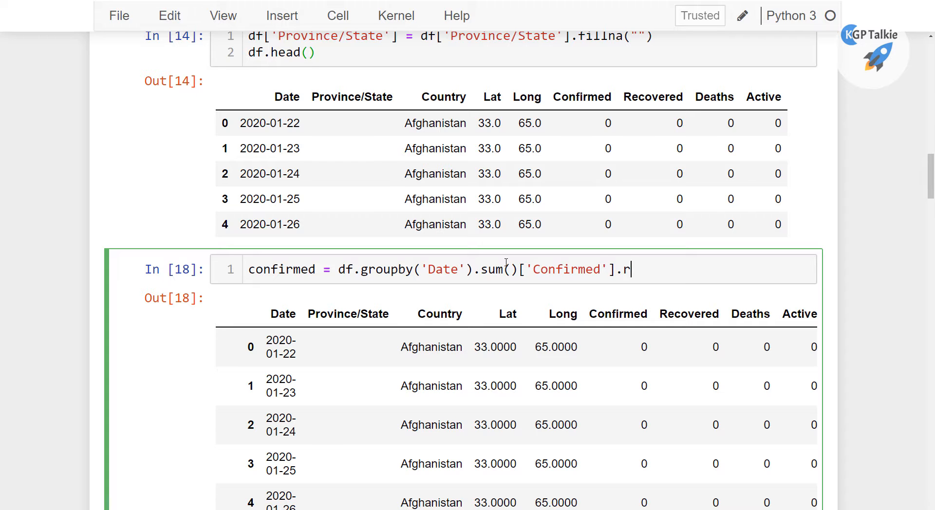
pyautogui.write('eset_i')
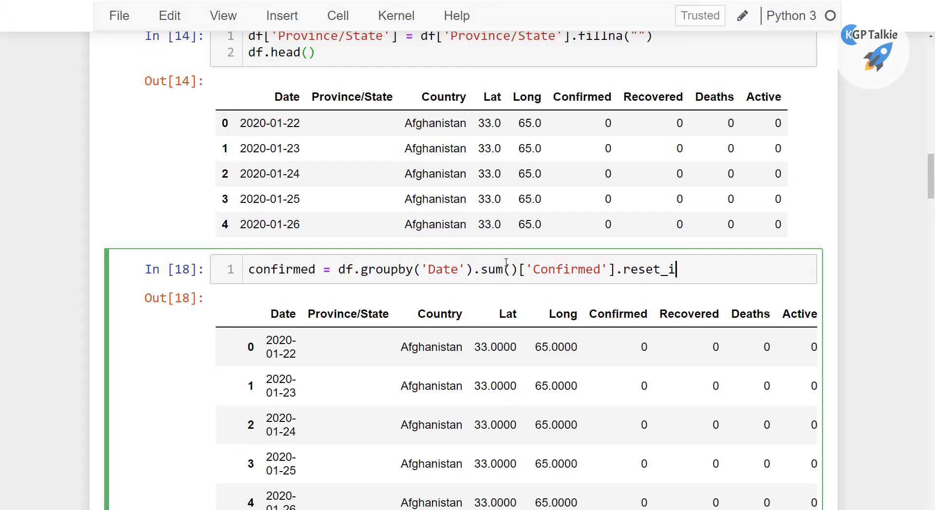
pyautogui.write('ndex()')
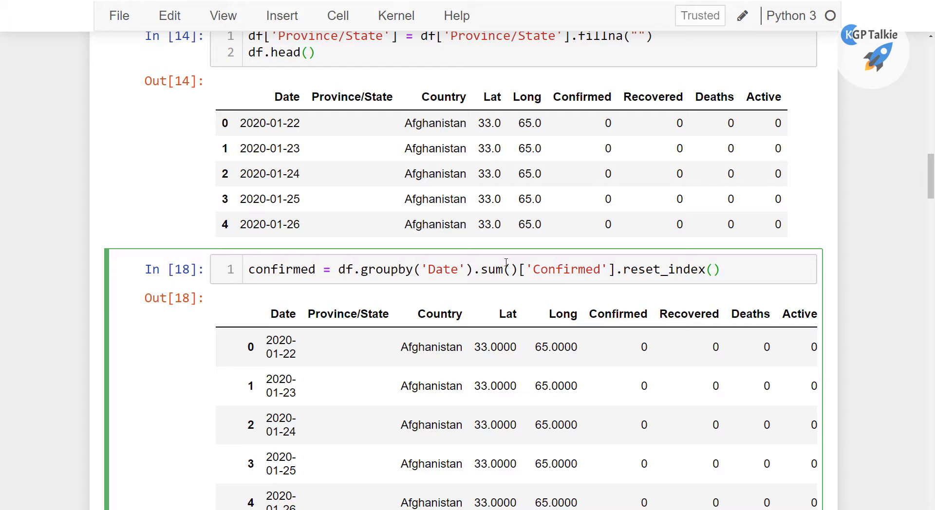
pyautogui.write('confirmed')
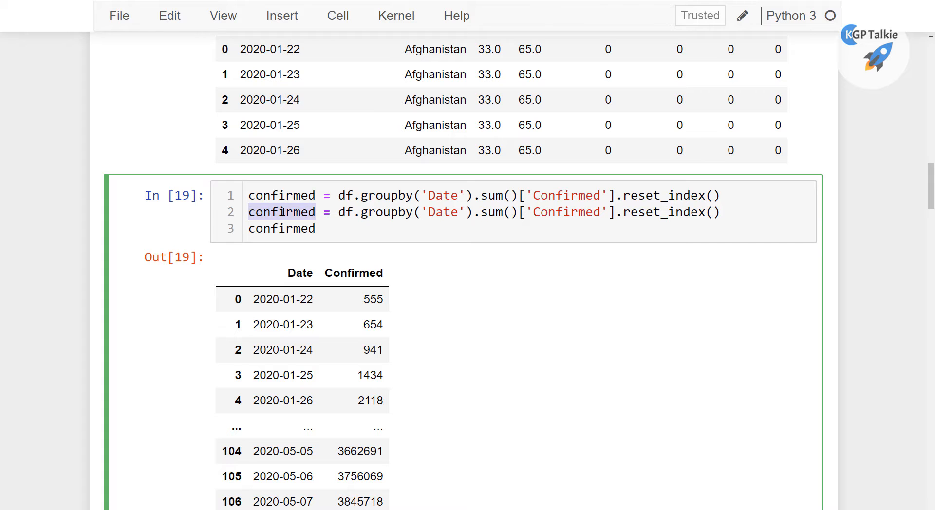
# Add recovered summing Recovered by Date and display it in the same cell
pyautogui.write('recove')
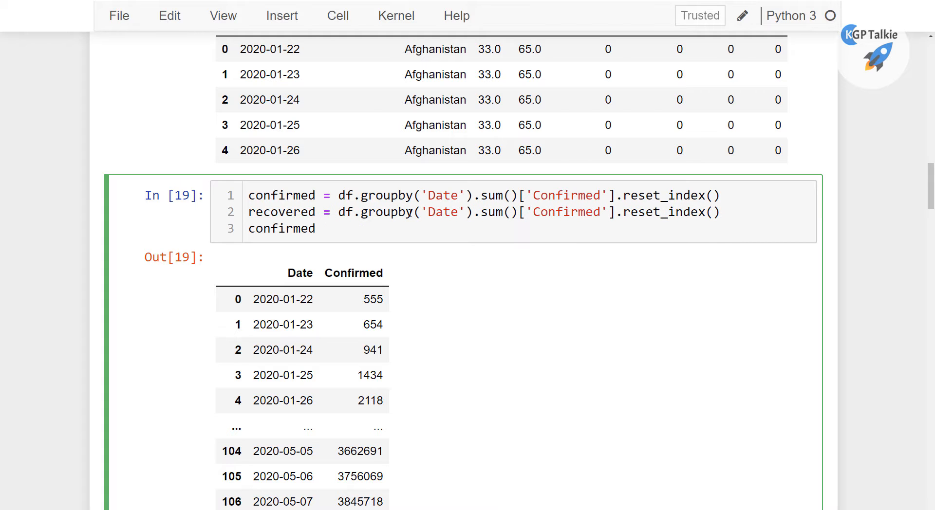
pyautogui.write('Re')
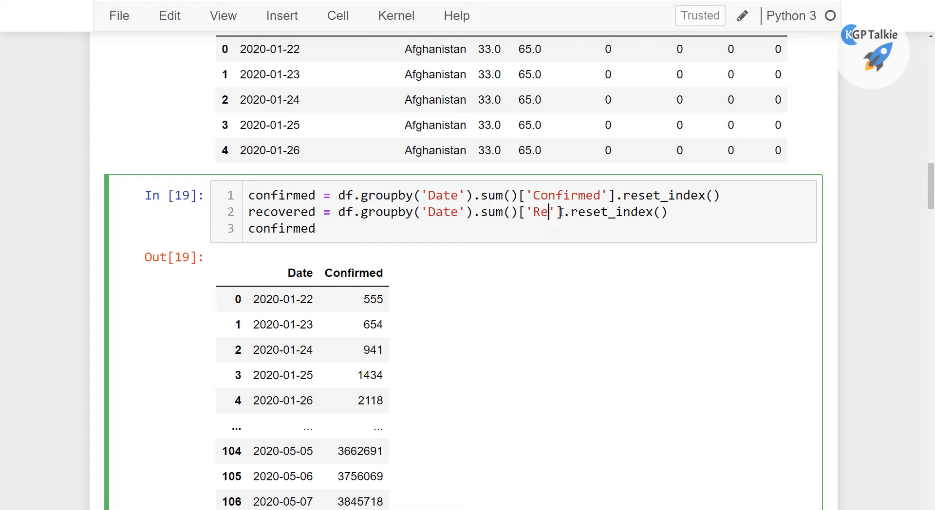
pyautogui.write('covered')
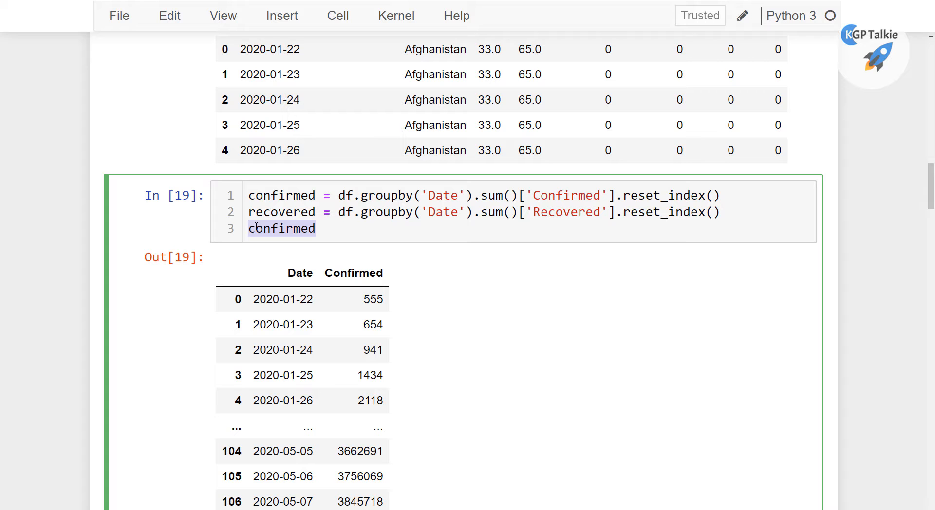
pyautogui.write('recove')
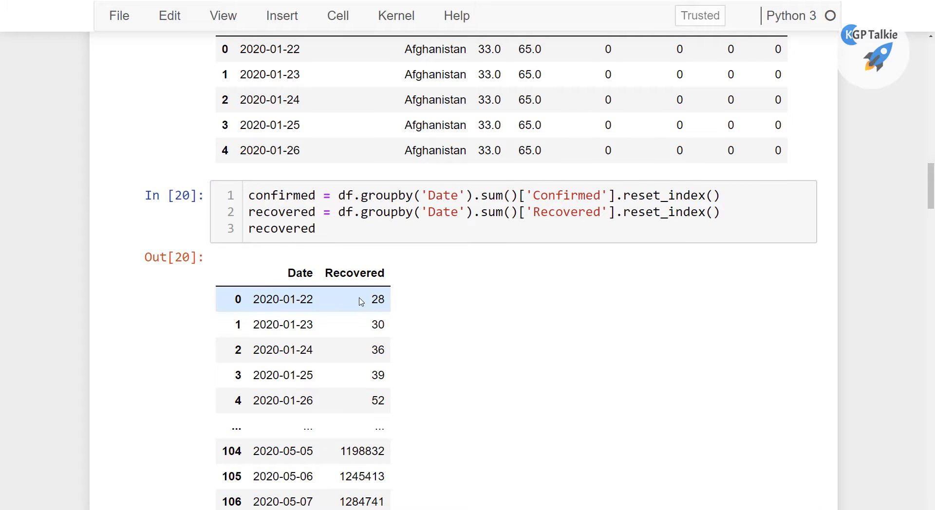
pyautogui.scroll(-3)
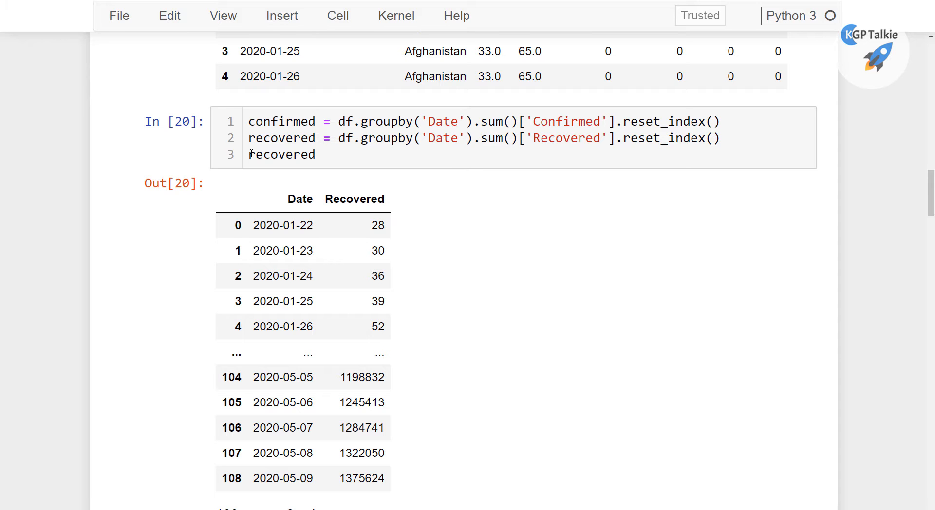
# Add a deaths table summing Deaths by Date and show only deaths.head()
pyautogui.write("d = df.groupby('Date').sum()['Confirmed'].reset_index()")
pyautogui.write('deaths')
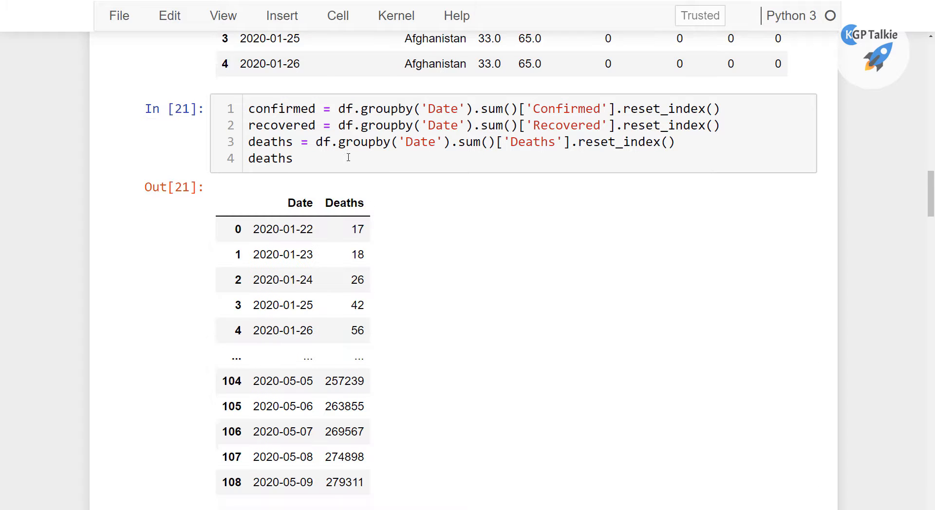
pyautogui.scroll(-3)
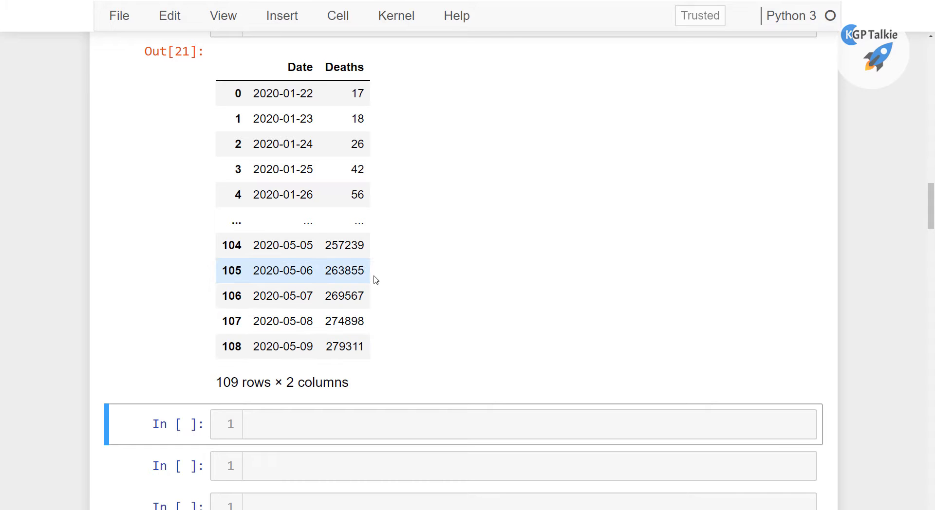
pyautogui.scroll(-3)
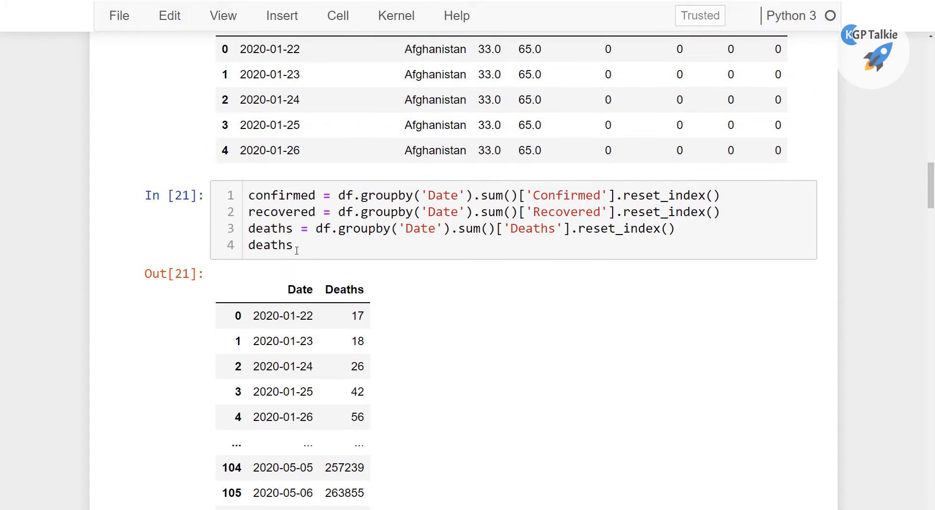
pyautogui.write('.head(')
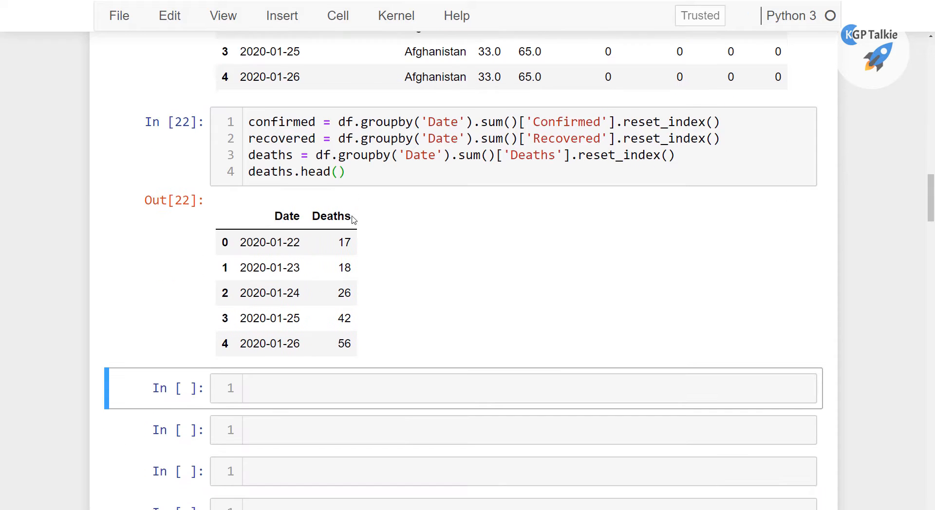
pyautogui.scroll(-3)
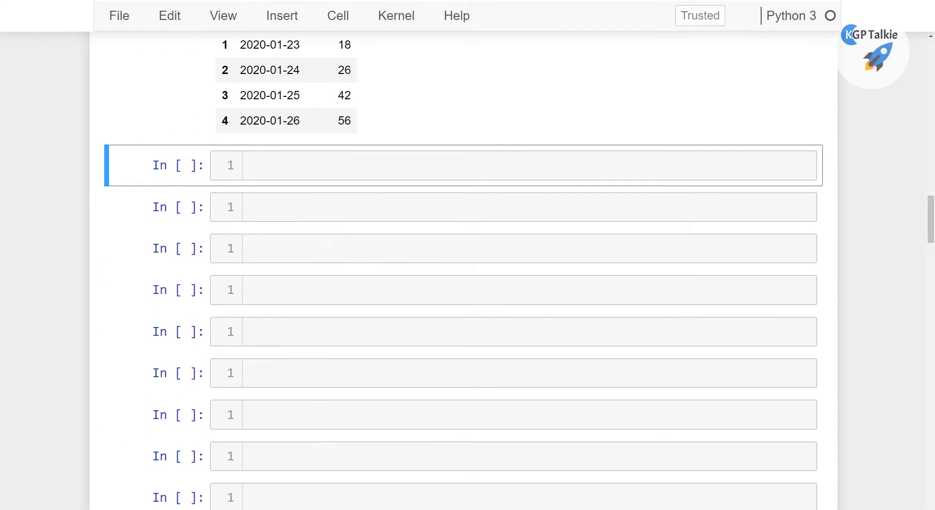
# Run df.isnull().sum() in a new cell, confirming zero nulls in every column
pyautogui.click(513, 207)
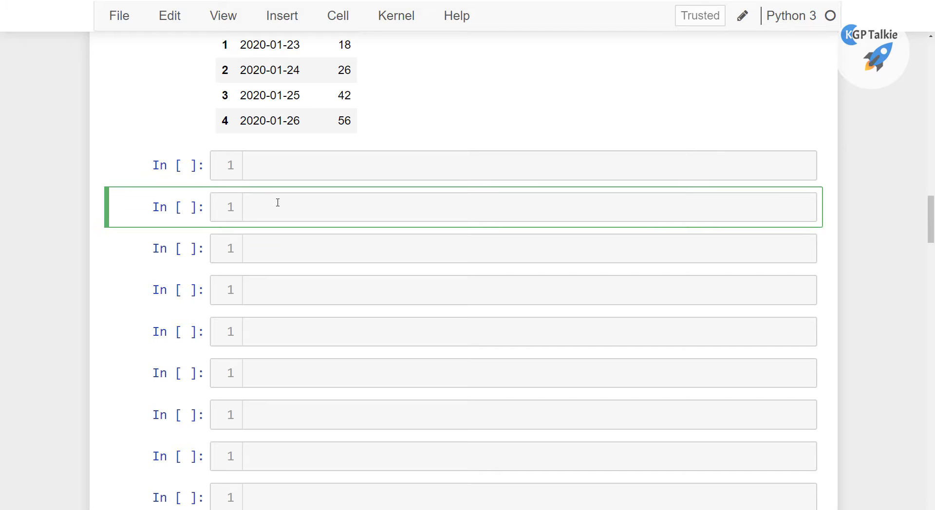
pyautogui.write('df.')
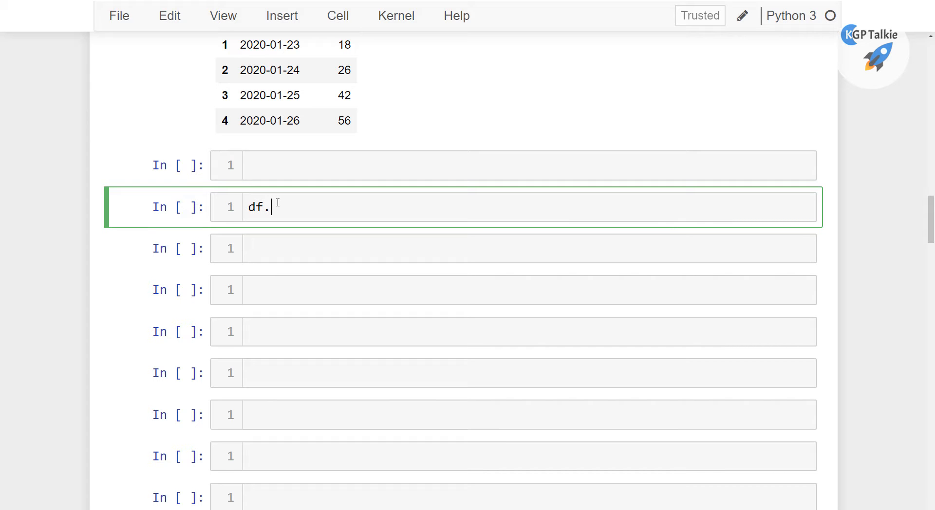
pyautogui.write('is')
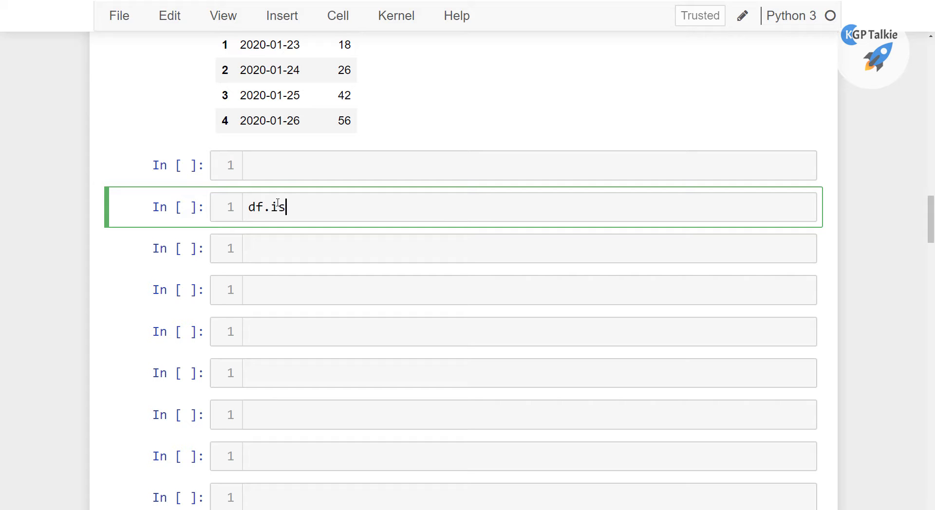
pyautogui.write('null().sum(')
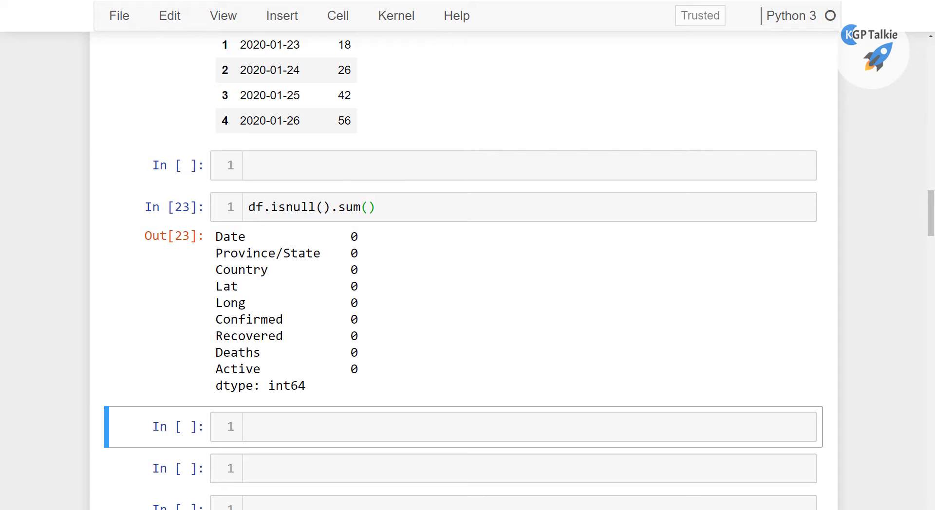
pyautogui.scroll(-3)
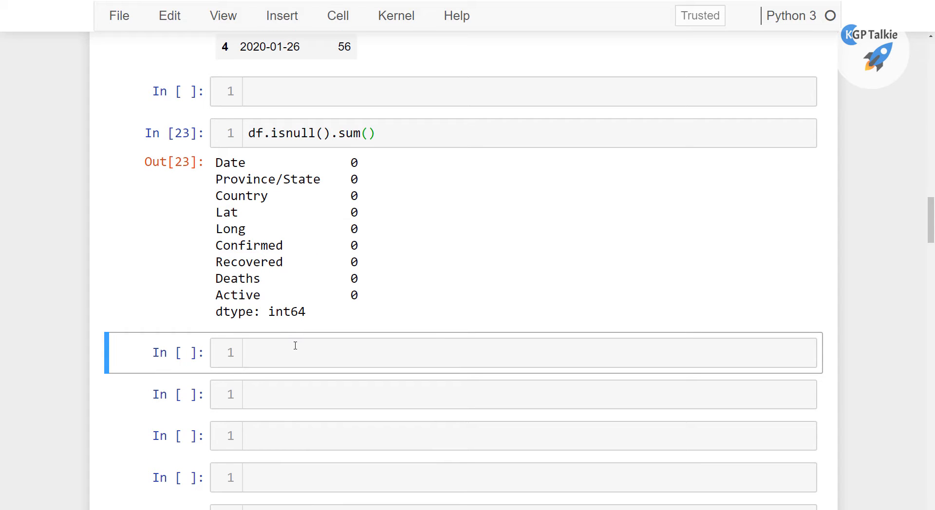
# Run df.info() and highlight the Date column's datetime64 type among 29430 non-null entries
pyautogui.write('df.info(')
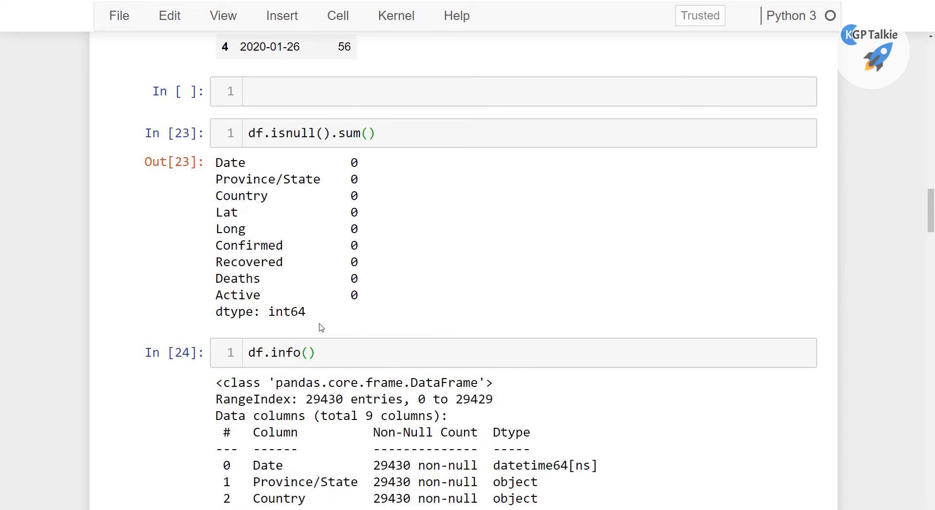
pyautogui.scroll(-3)
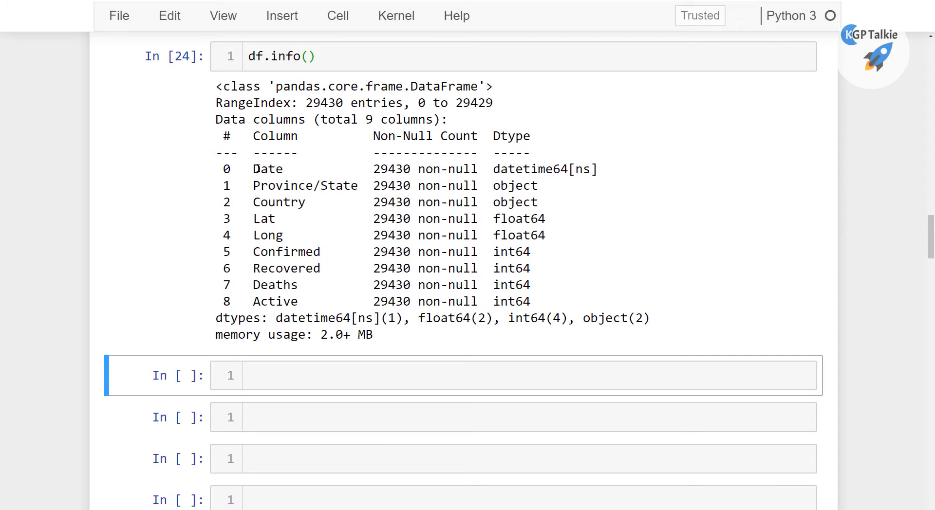
pyautogui.doubleClick(265, 169)
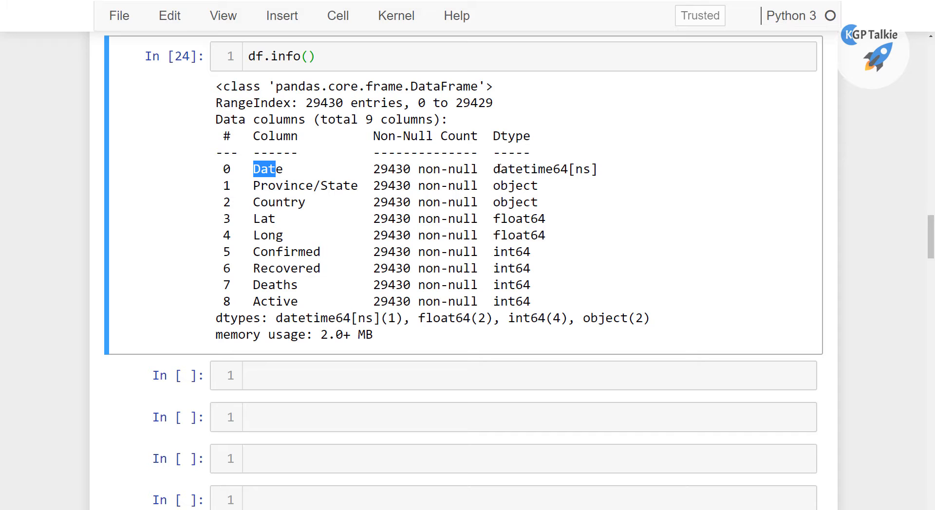
pyautogui.doubleClick(549, 169)
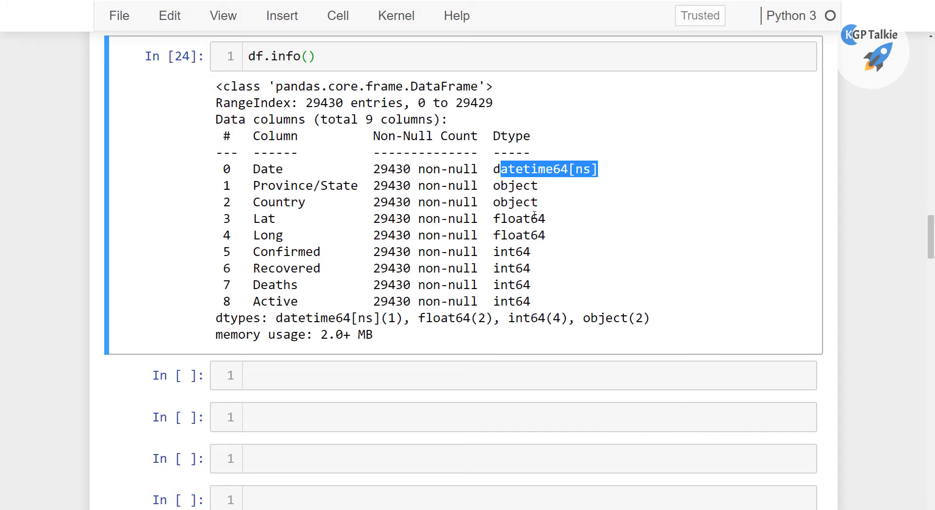
pyautogui.moveTo(251, 185); pyautogui.dragTo(536, 202)
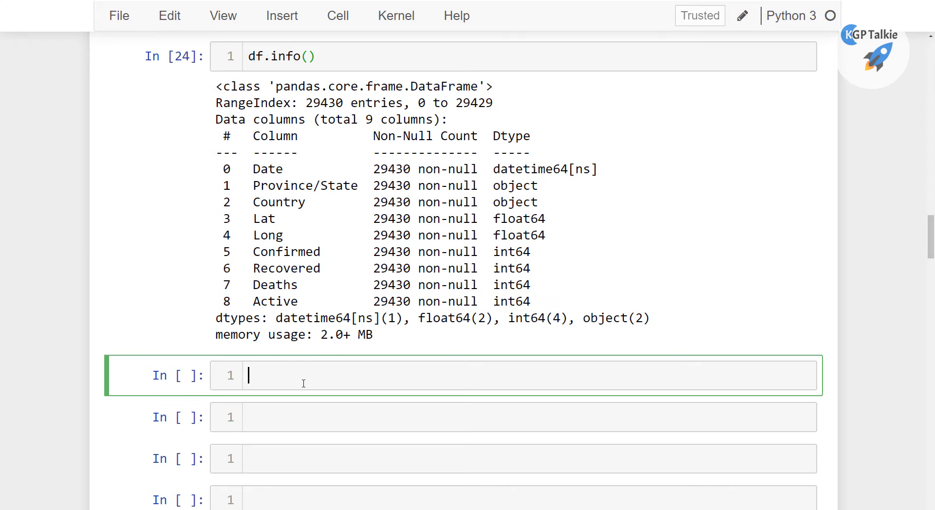
# Run df.query('Country == "US"') to list only the US rows
pyautogui.scroll(-3)
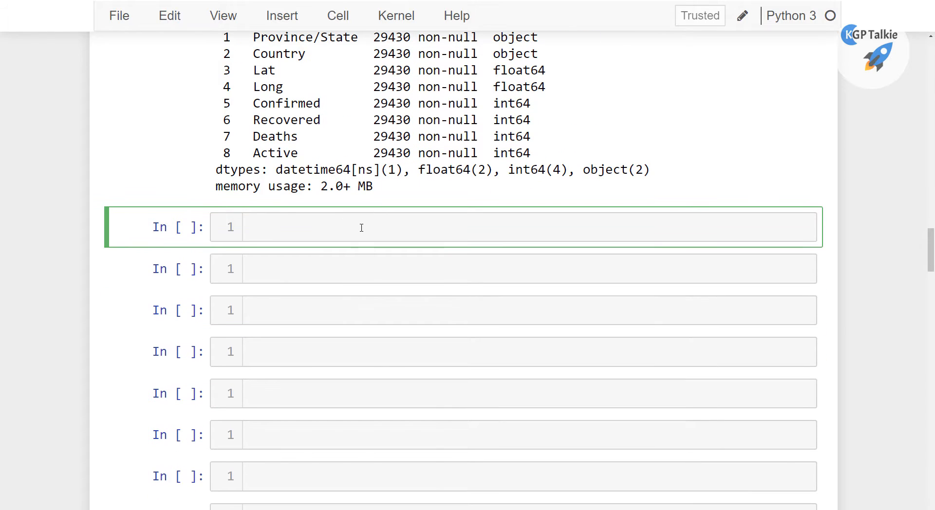
pyautogui.write('df')
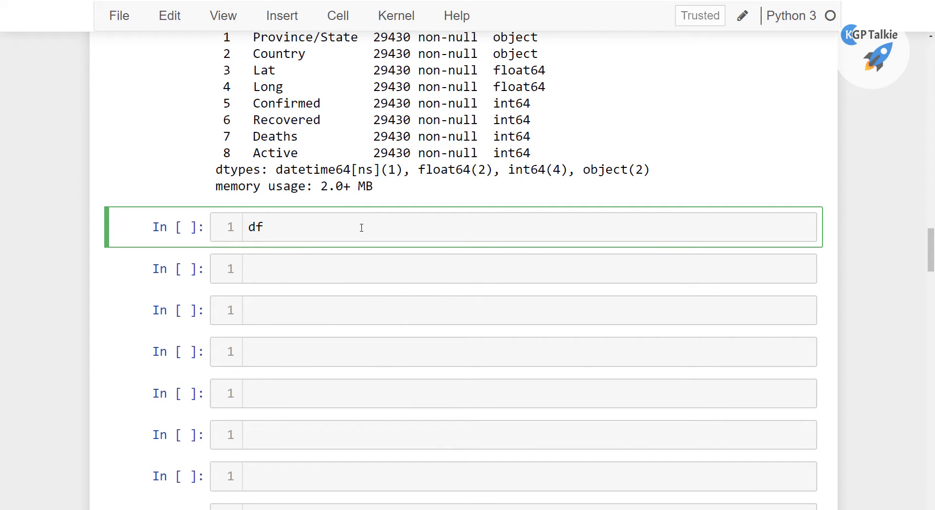
pyautogui.write('.query(')
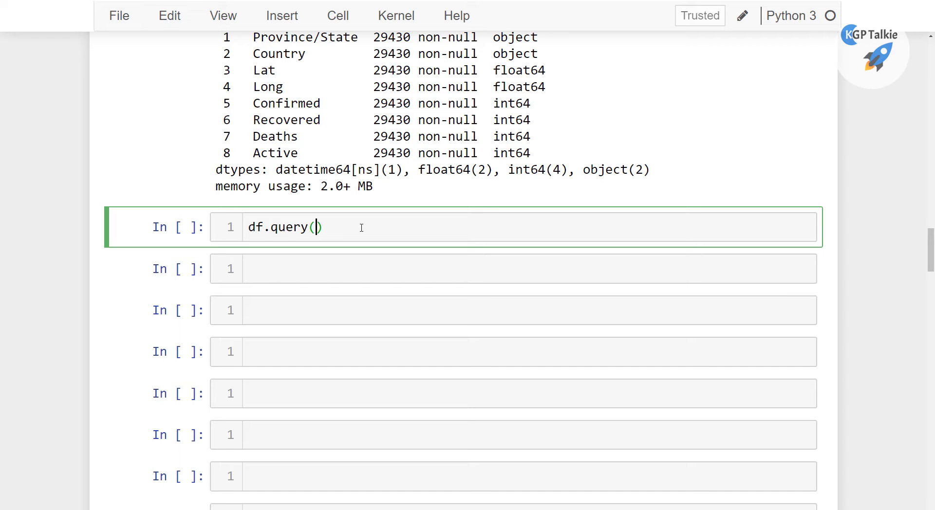
pyautogui.write("'Co'")
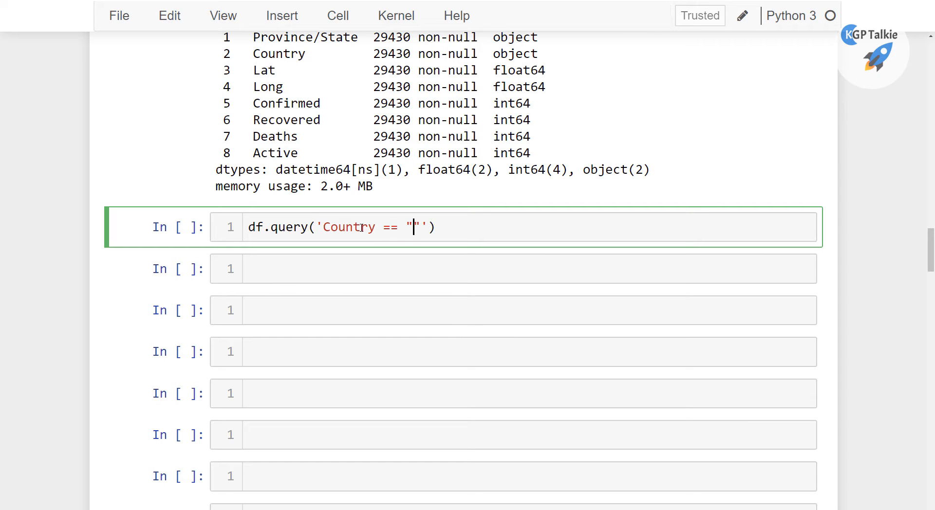
pyautogui.write('US')
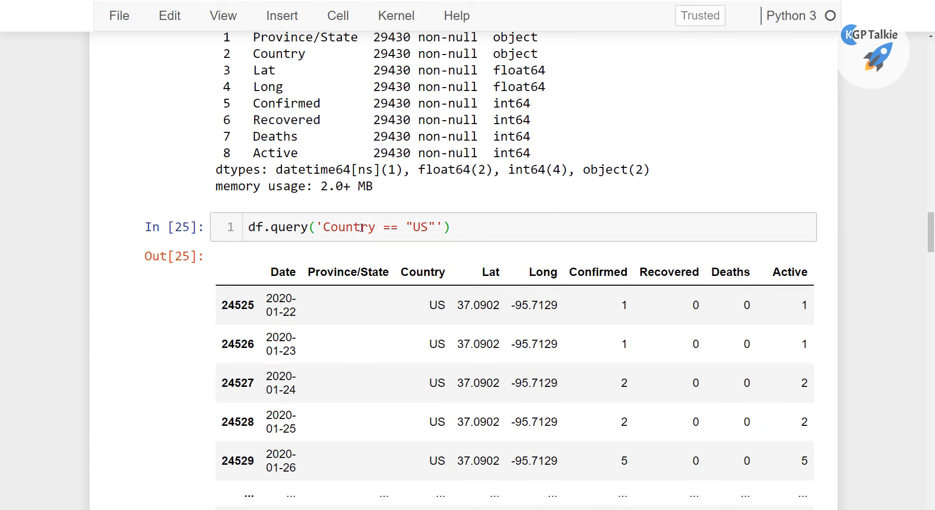
pyautogui.scroll(-3)
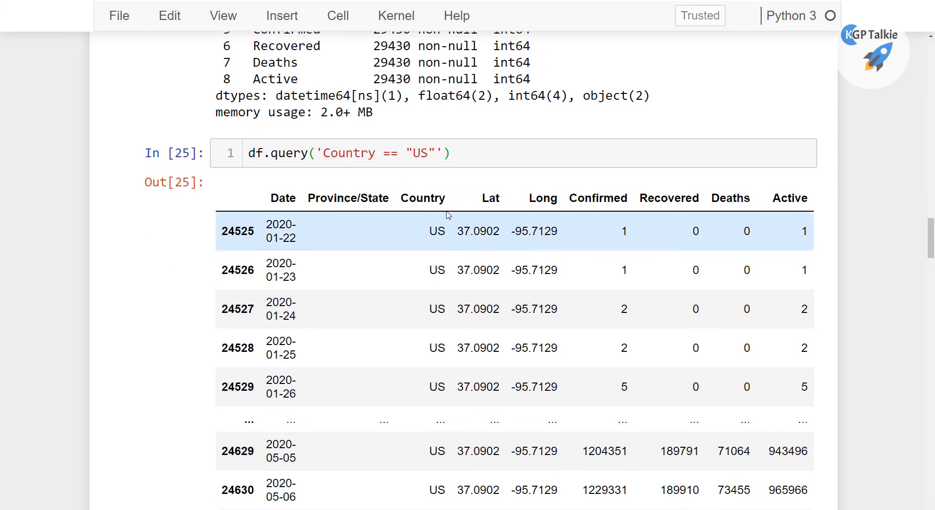
pyautogui.scroll(-3)
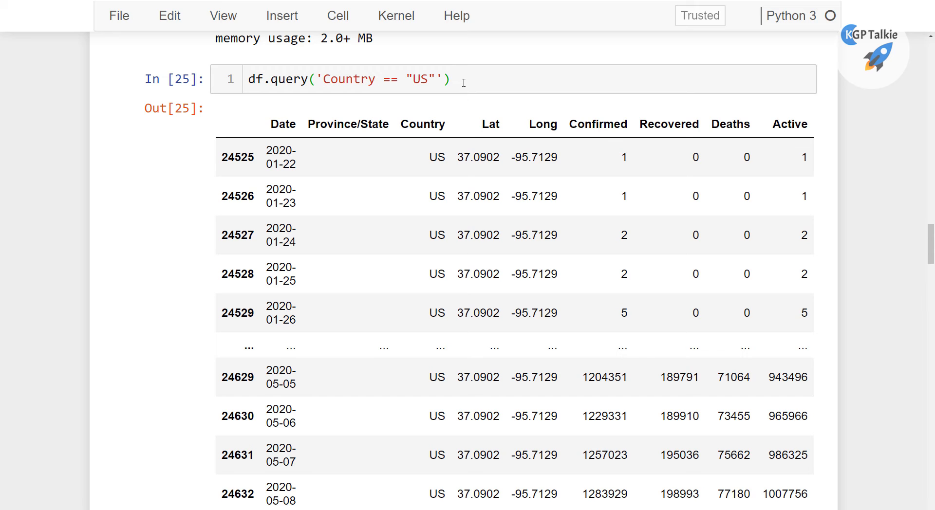
pyautogui.moveTo(470, 100)
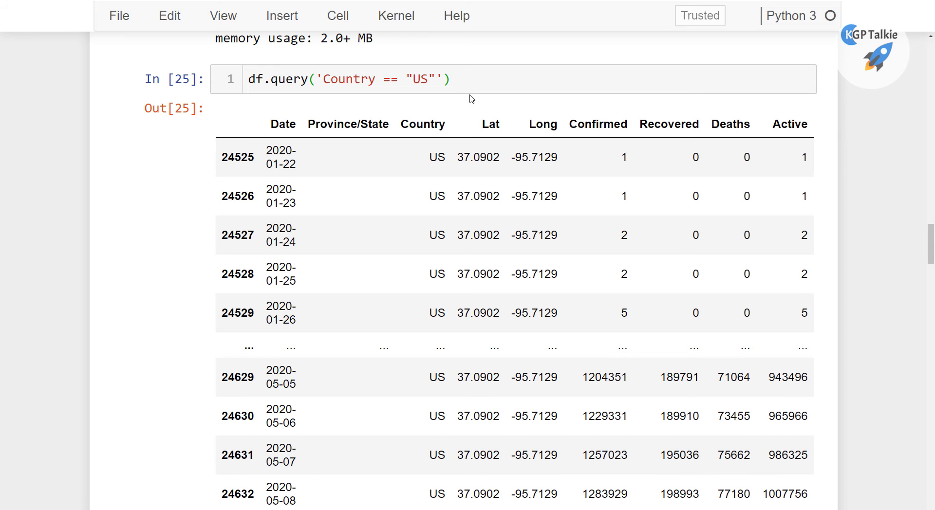